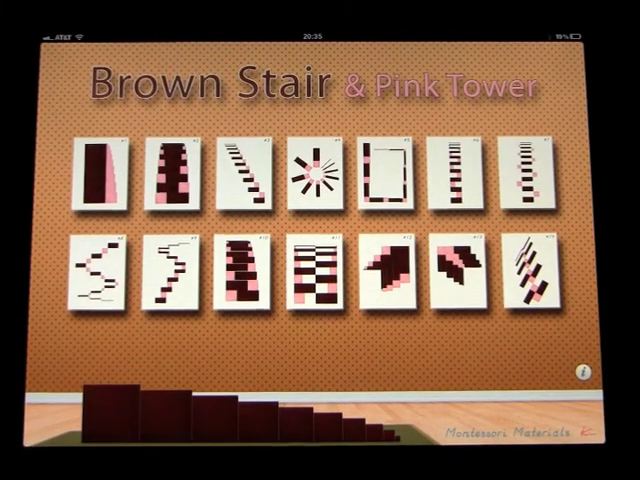
Choose one extension pattern card from the start menu to begin building it
click(584, 370)
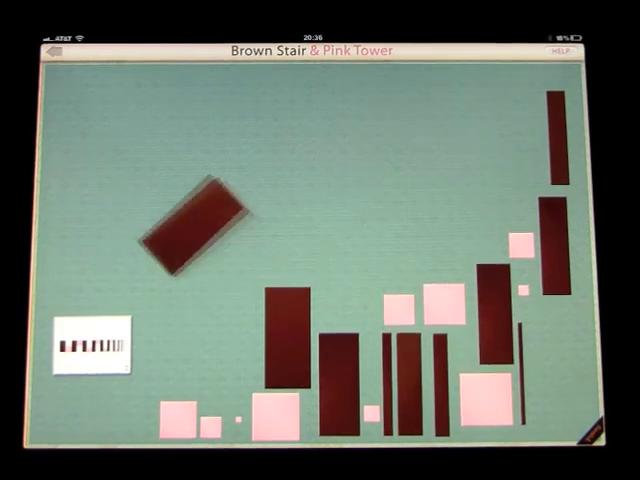
Move a brown prism across the teal rug toward its place in the pattern
drag(196, 220, 64, 176)
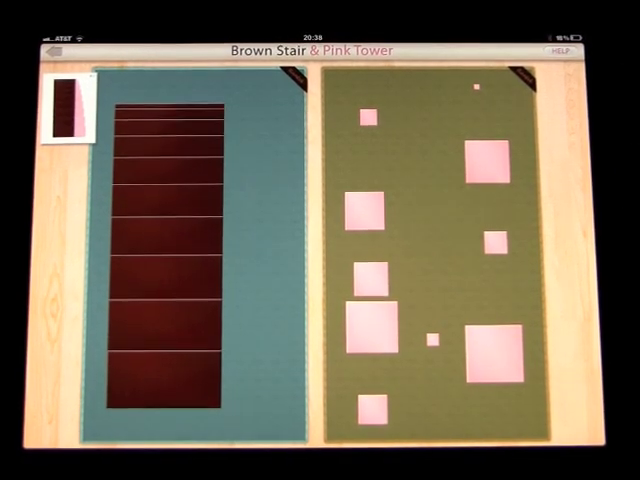
Move a large pink cube on the green rug into position beside the stacked brown stair
drag(496, 350, 384, 376)
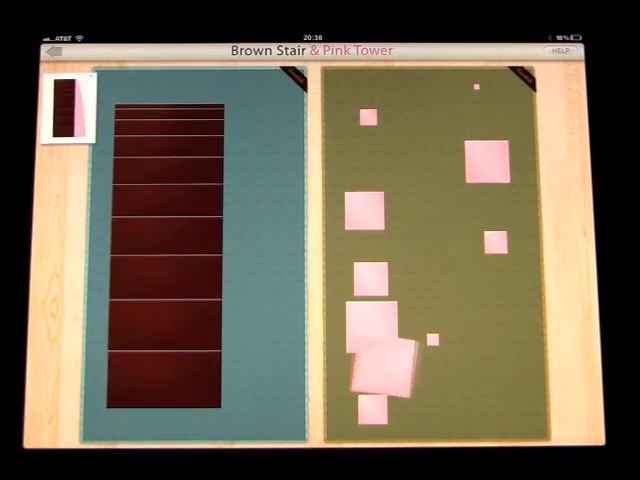